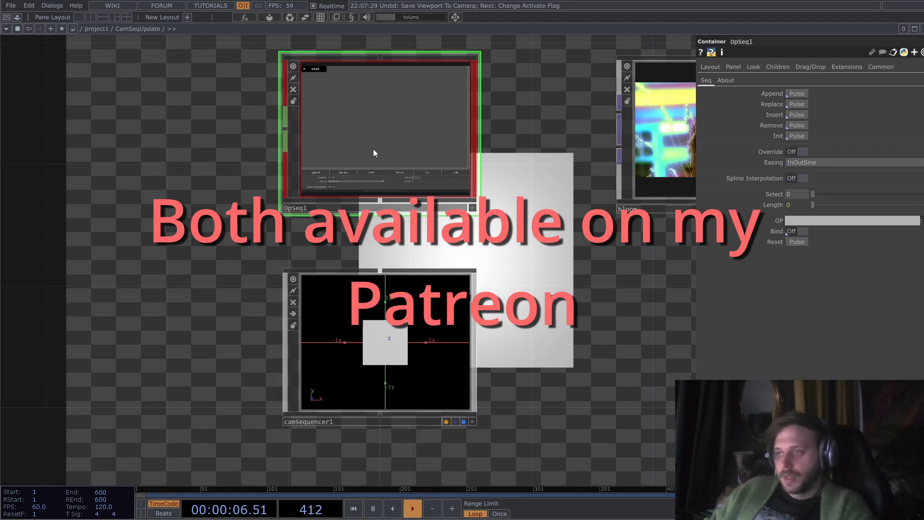
Step: Select camSequencer1 to show its Seq page with absTime.seconds selection and binding on
left_click(380, 342)
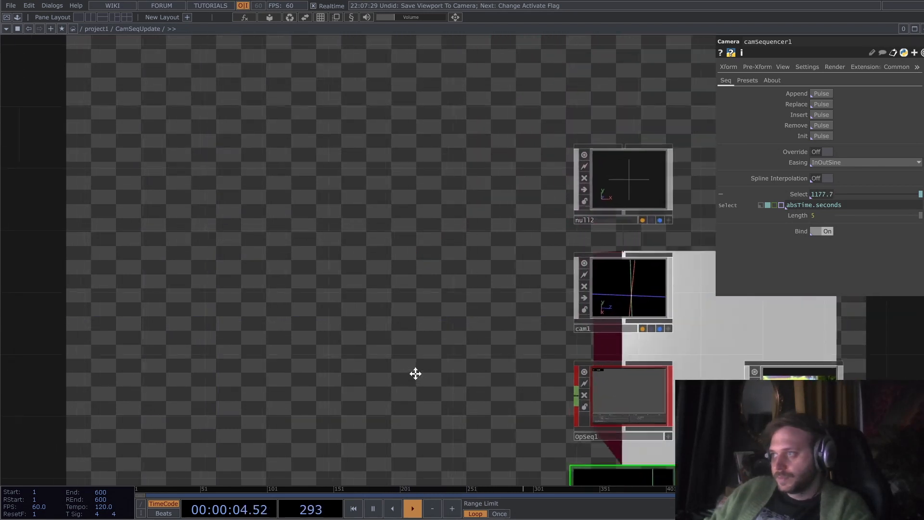
Step: Set camSequencer1 easing to Linear and turn Spline Interpolation on
left_click(861, 163)
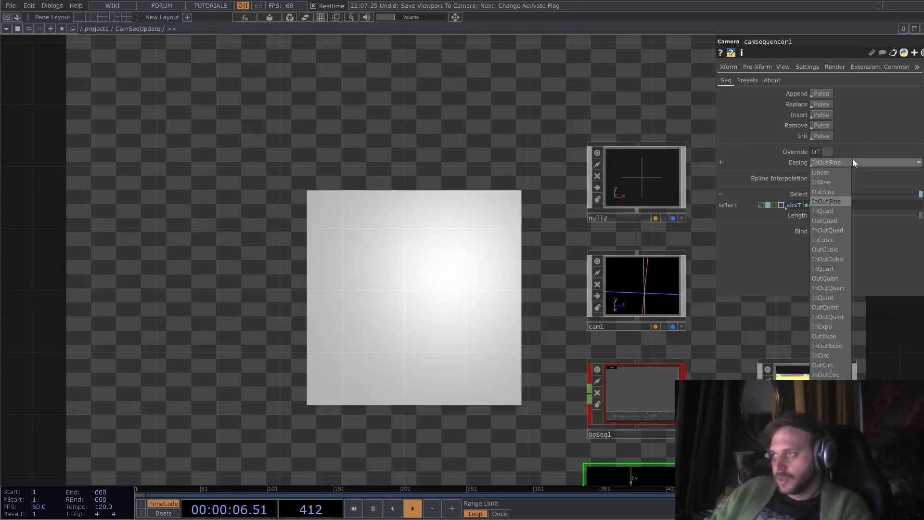
left_click(821, 172)
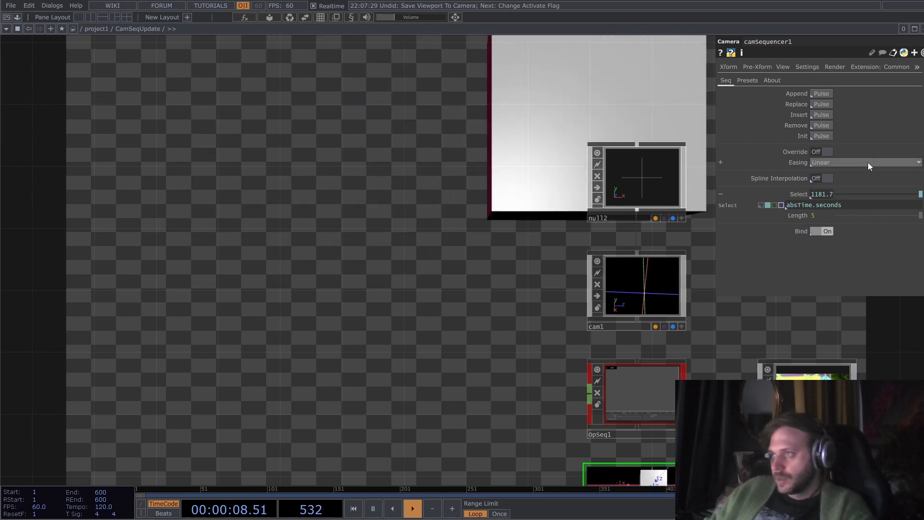
left_click(858, 162)
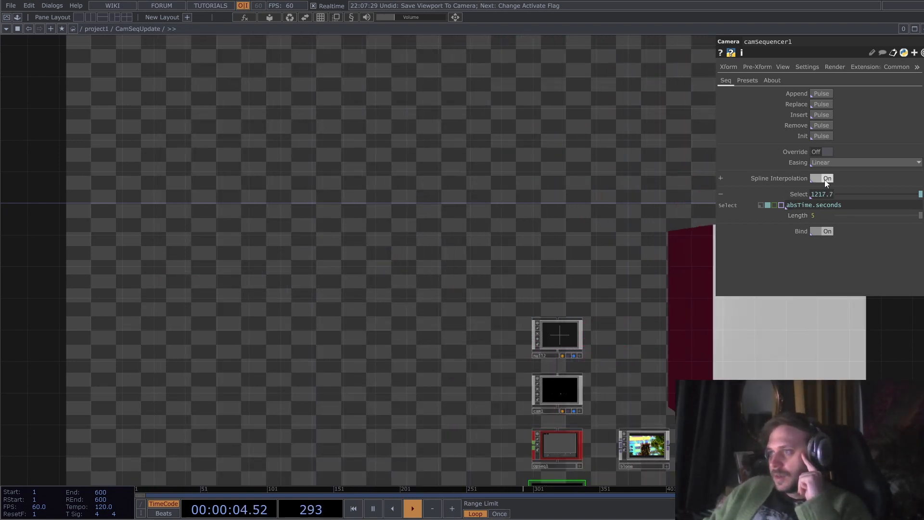
Step: Show camSequencer1's Presets page with camera and look-at preset tables
left_click(747, 79)
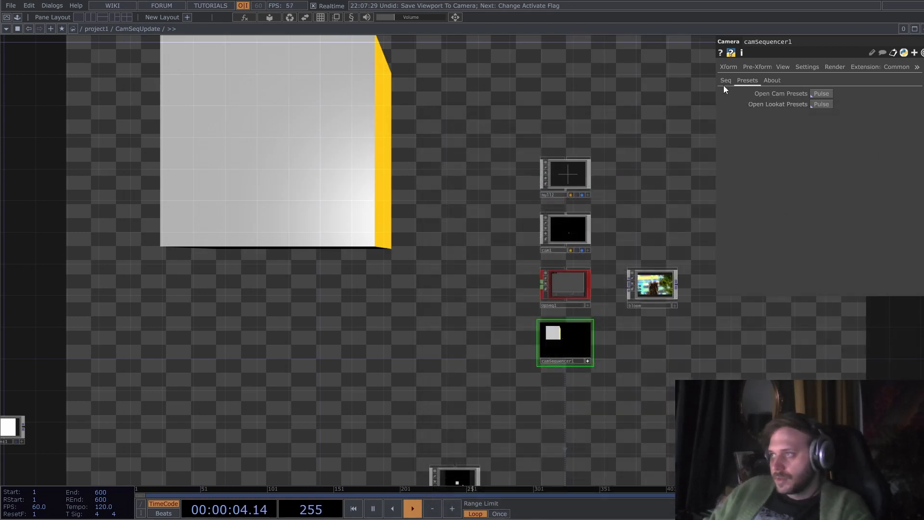
left_click(725, 80)
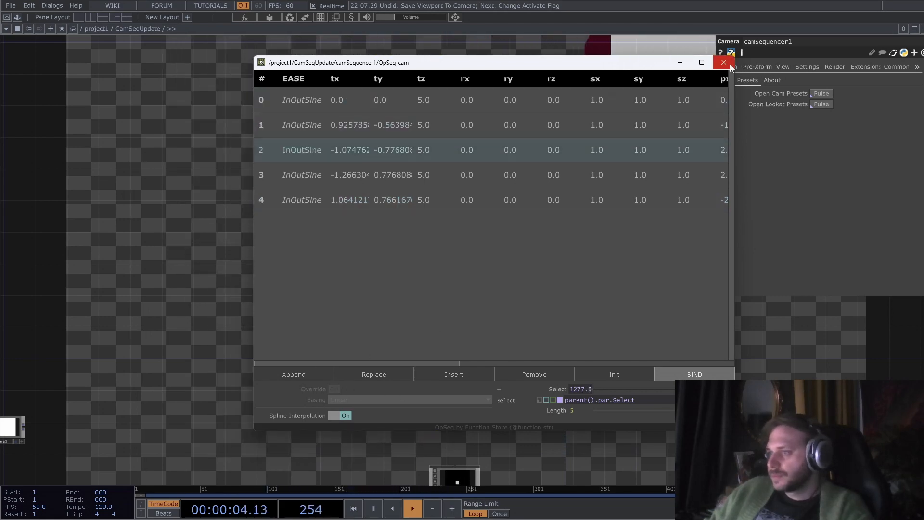
left_click(724, 63)
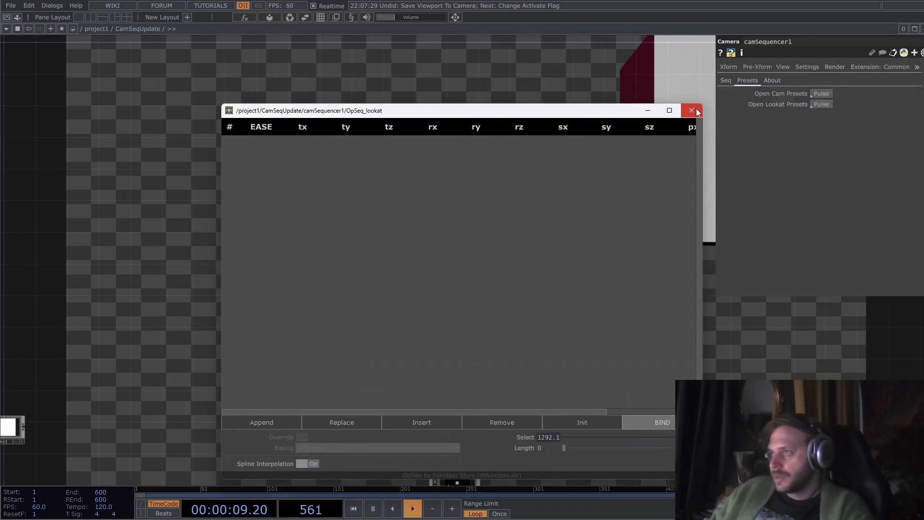
left_click(690, 110)
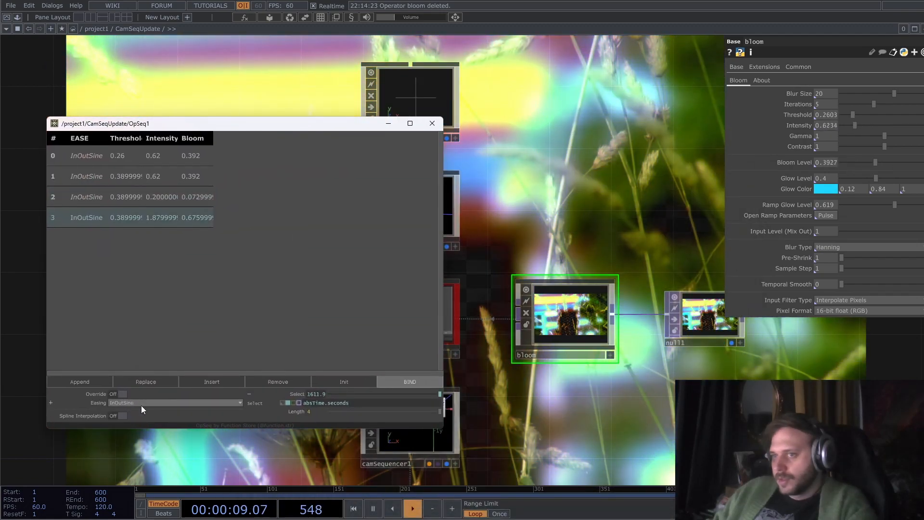
Step: In OpSeq1, turn Override on, use InOutCubic easing, and enable Spline Interpolation
left_click(174, 403)
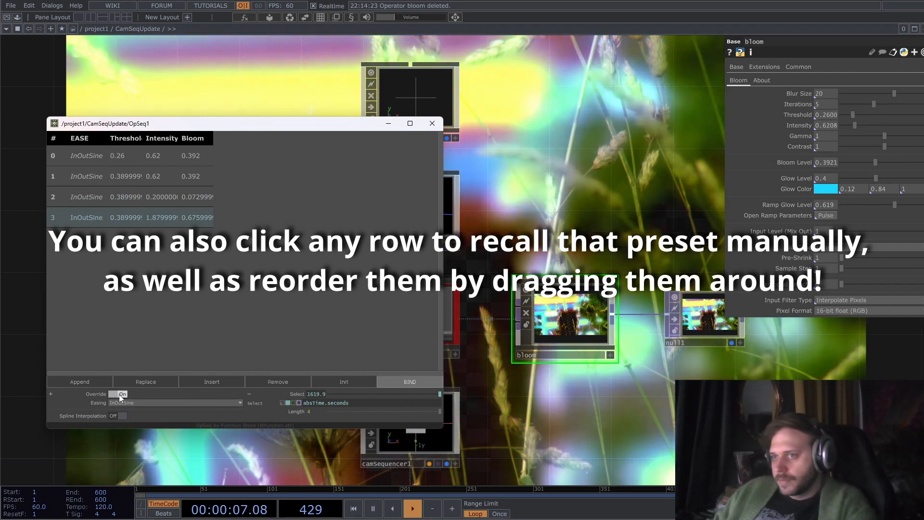
left_click(177, 403)
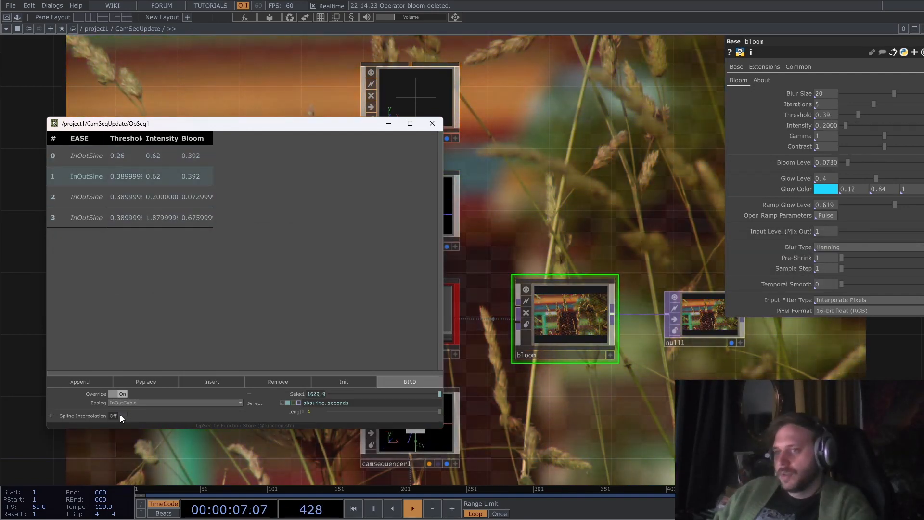
left_click(121, 415)
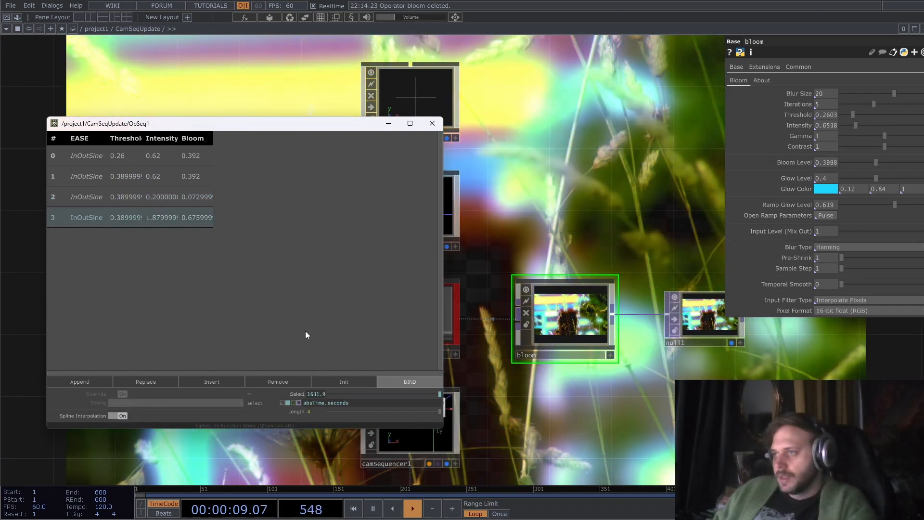